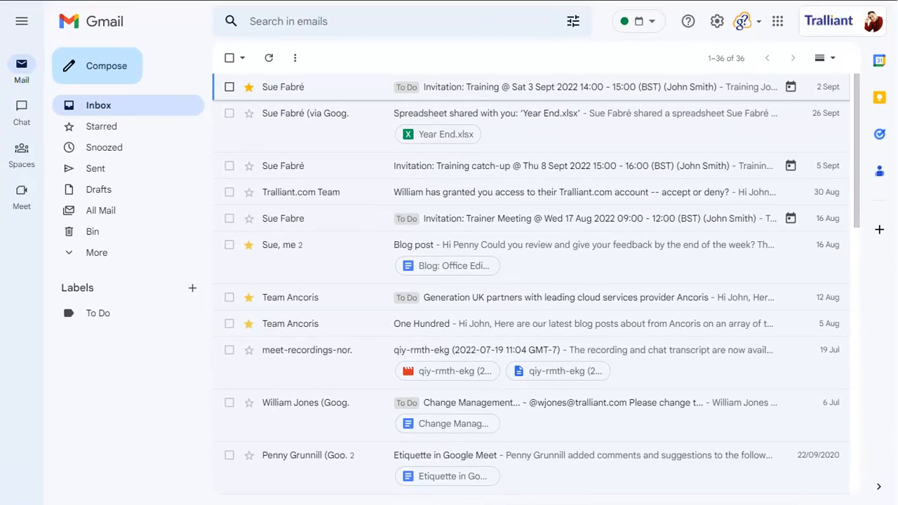
mouse_move(3, 2)
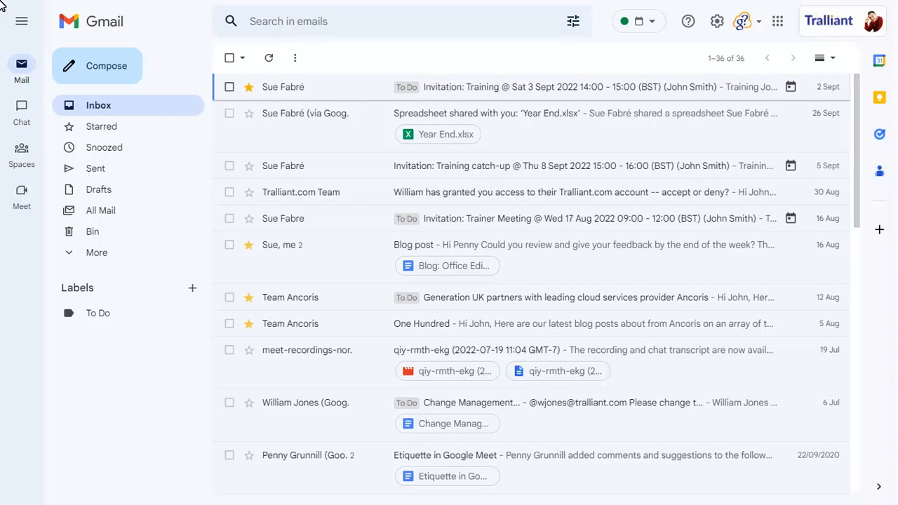
mouse_move(23, 110)
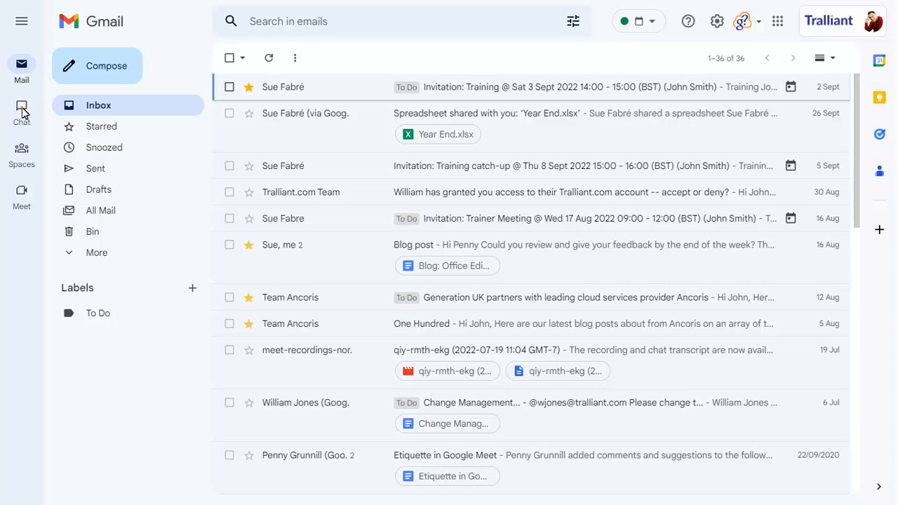
left_click(21, 112)
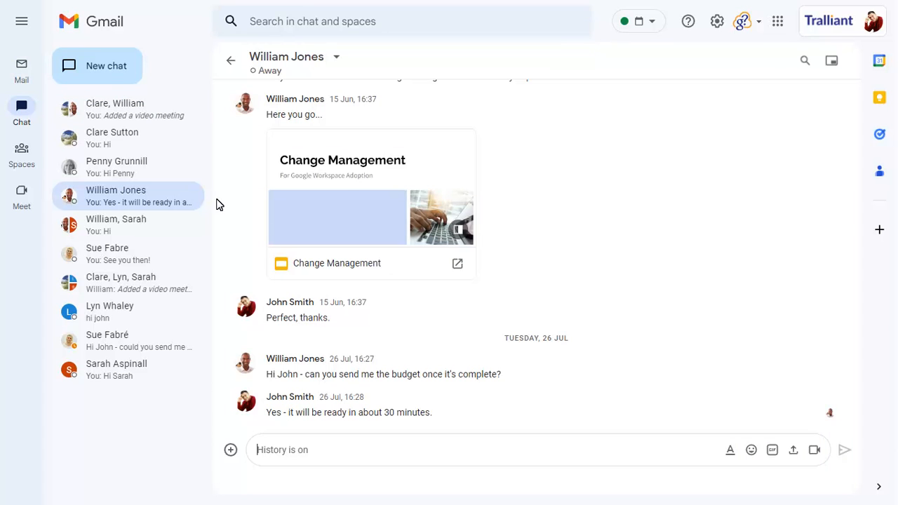
left_click(752, 448)
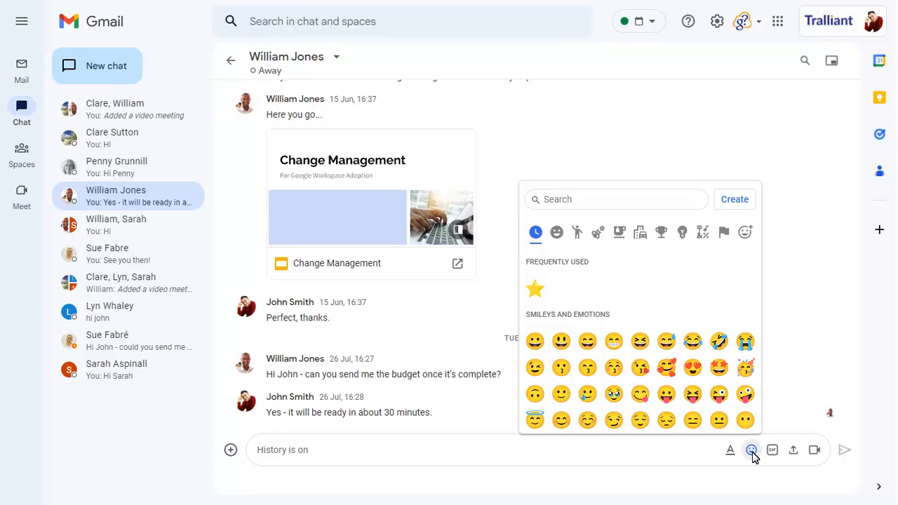
mouse_move(752, 423)
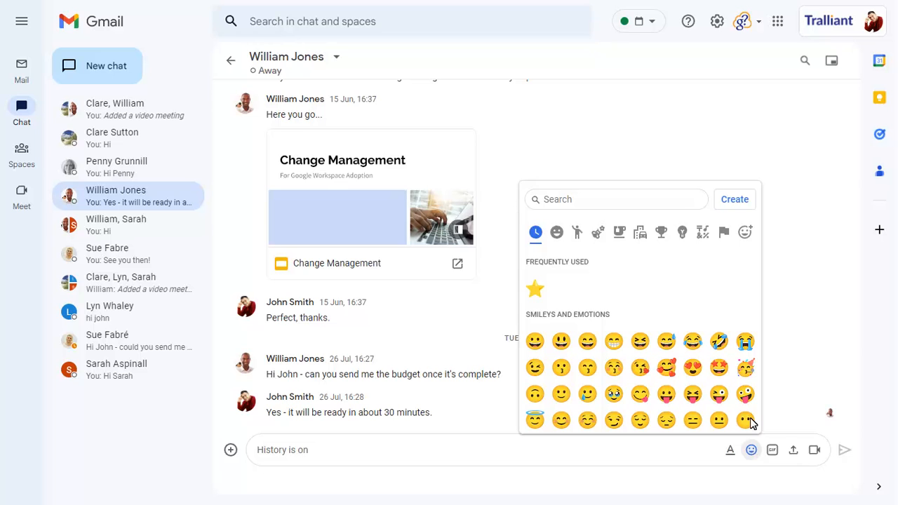
- Create and save a custom emoji named trallliant-icon from trallliant_icon.png
left_click(734, 199)
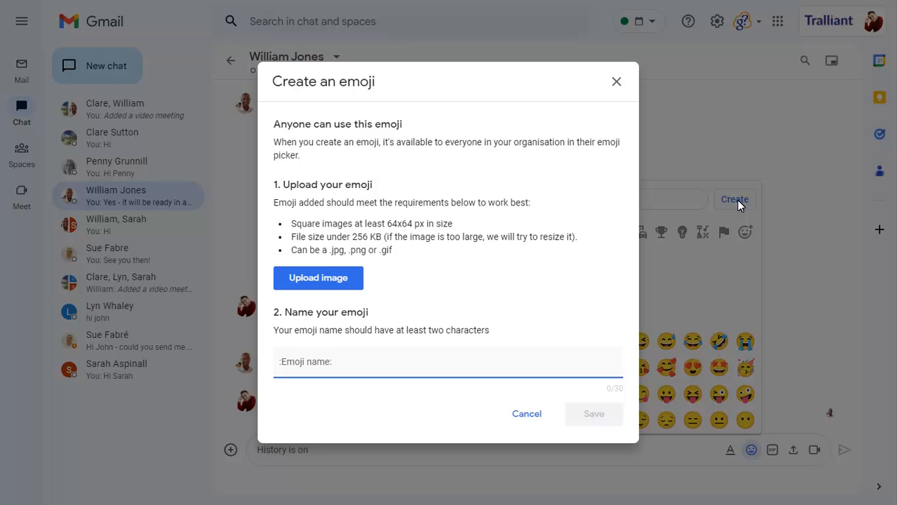
left_click(317, 278)
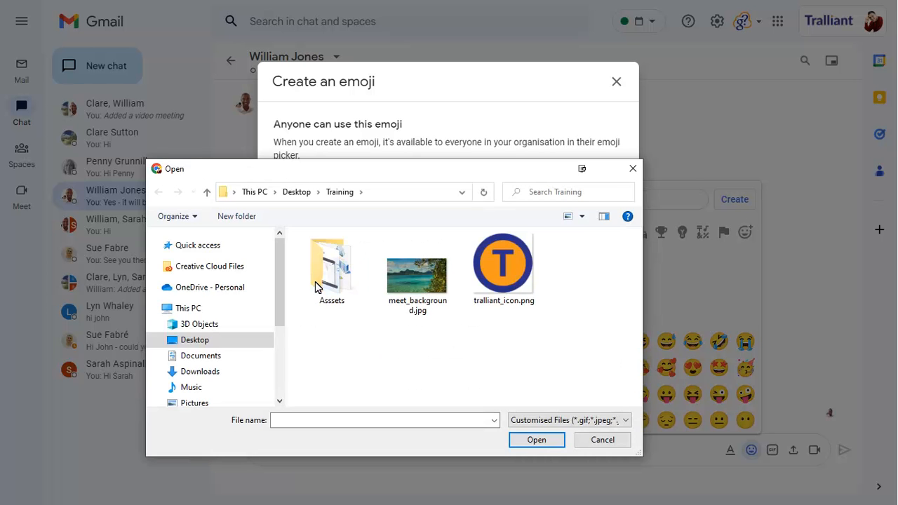
mouse_move(417, 277)
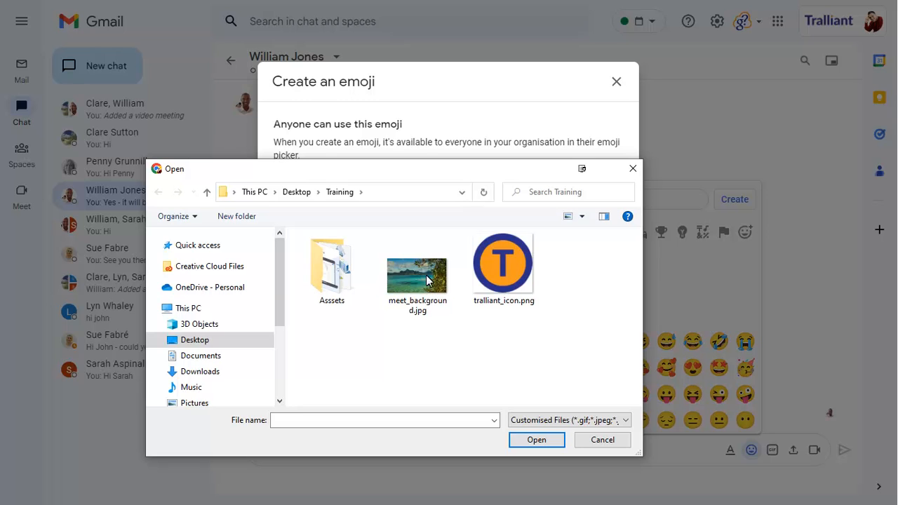
left_click(502, 264)
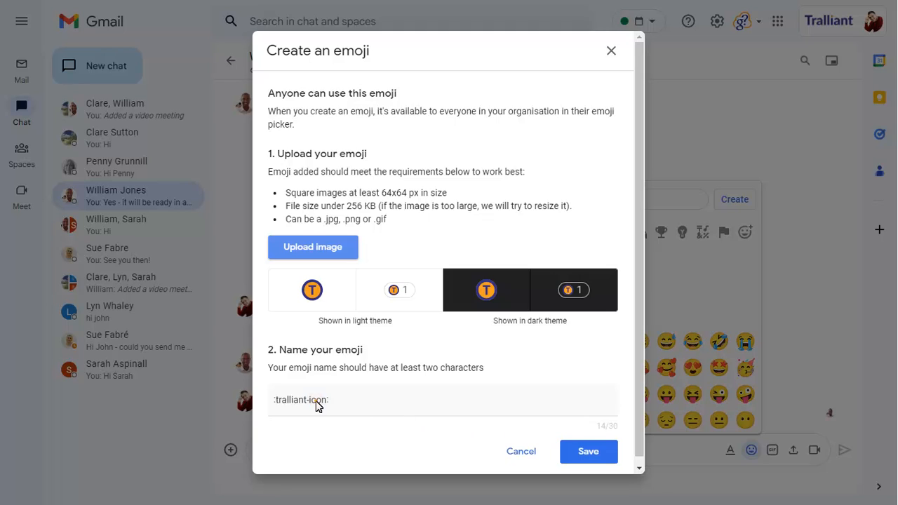
left_click(610, 51)
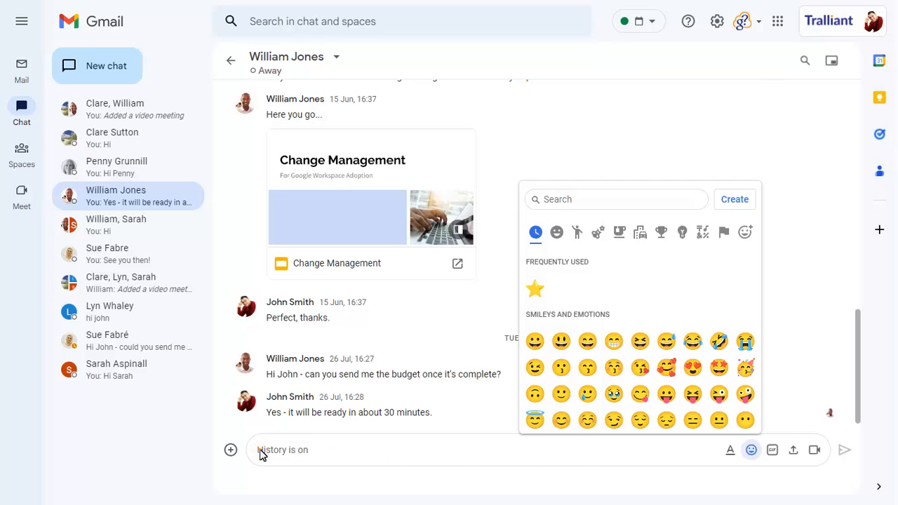
- Compose 'Hi William' followed by the custom T logo emoji and send it
type("Hi William")
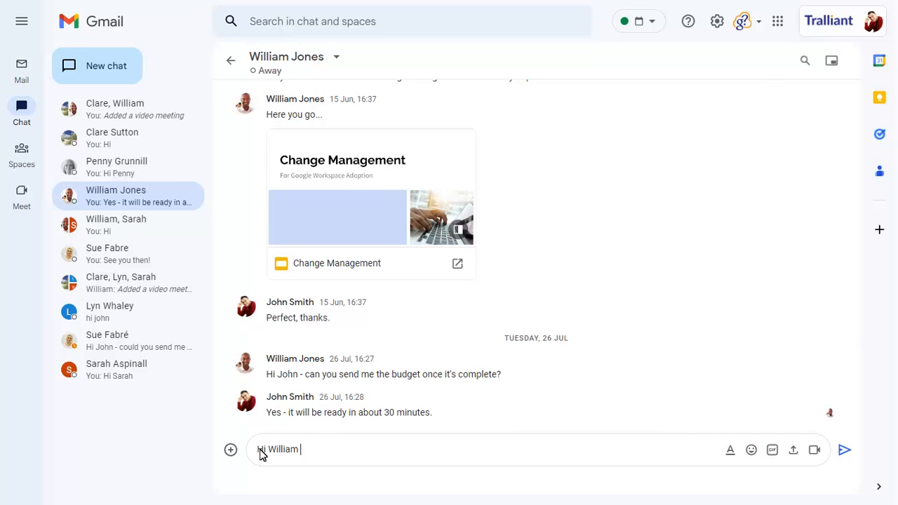
mouse_move(687, 454)
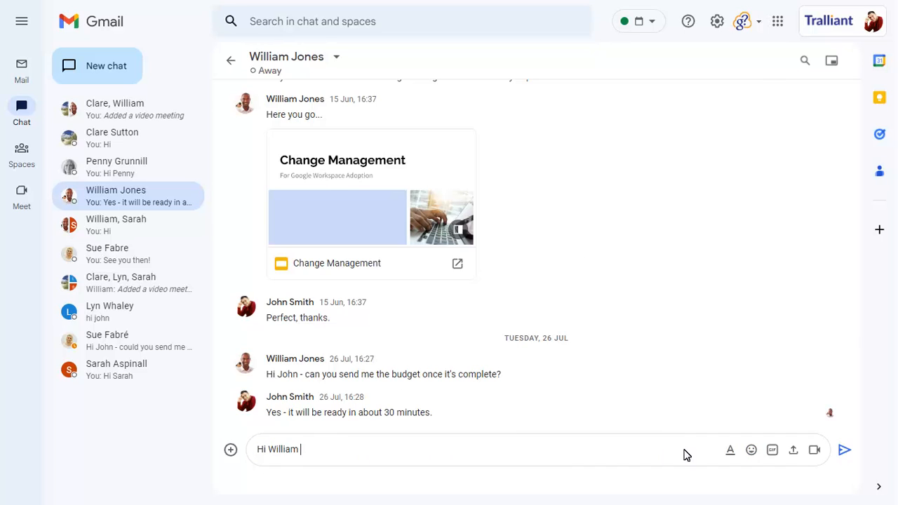
left_click(750, 449)
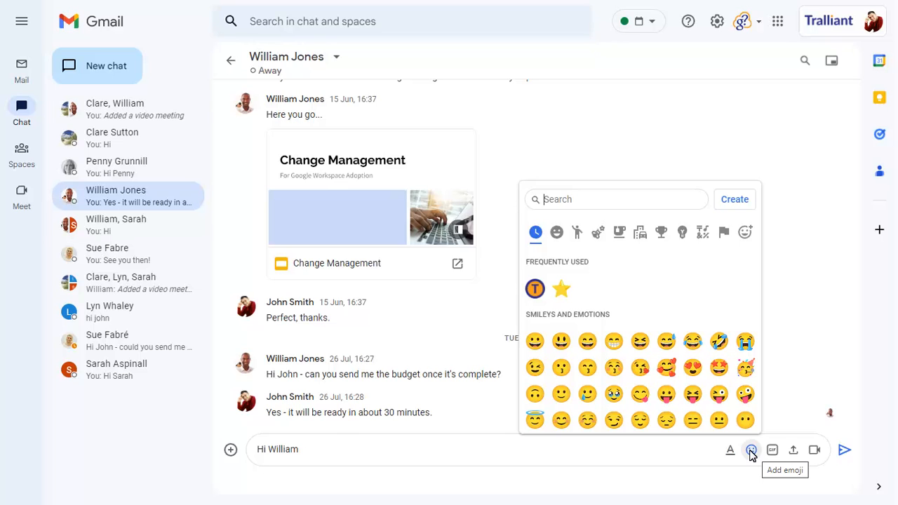
left_click(536, 289)
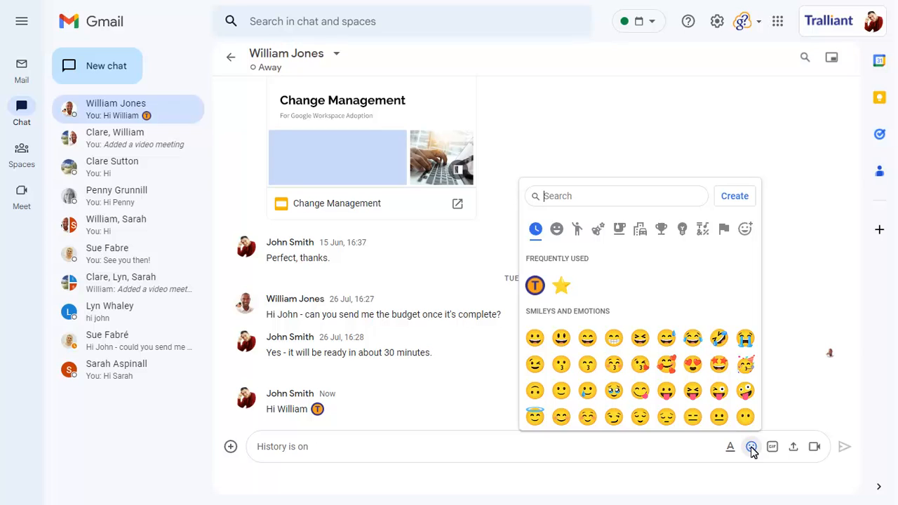
mouse_move(749, 264)
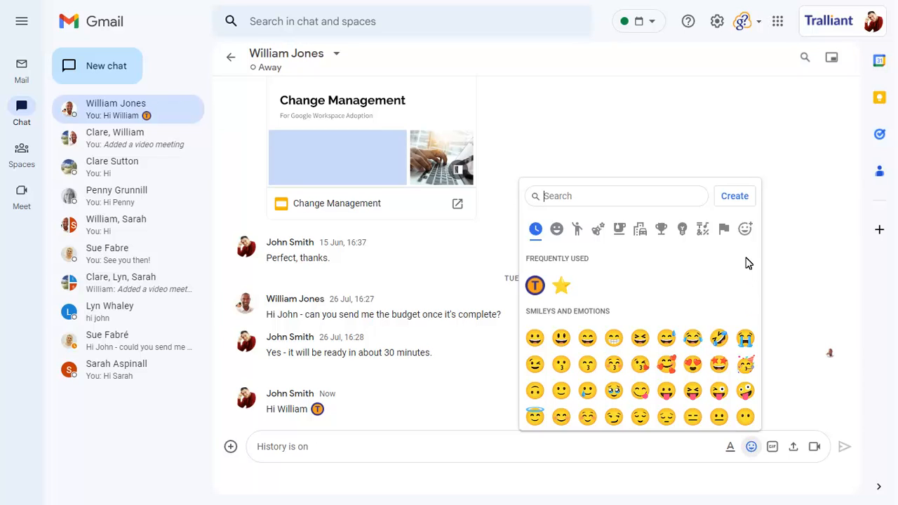
- Show the Custom emojis section listing the T logo emoji
left_click(724, 228)
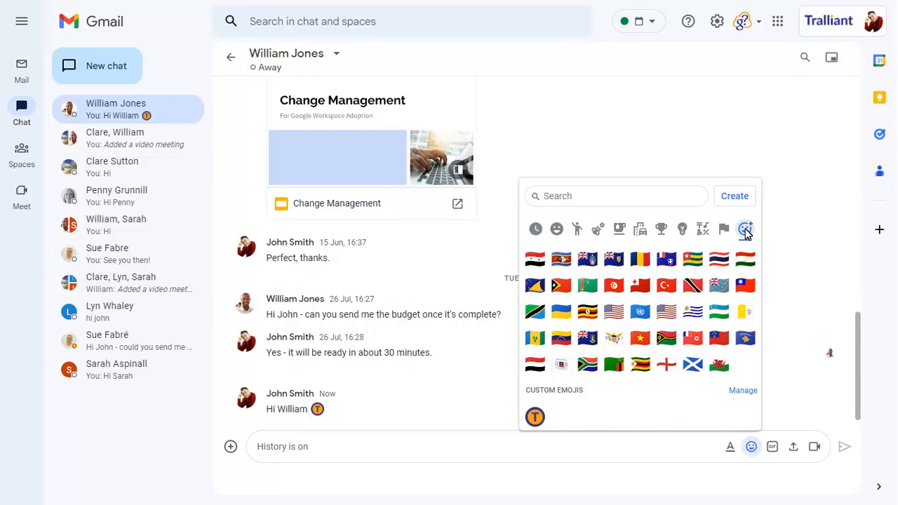